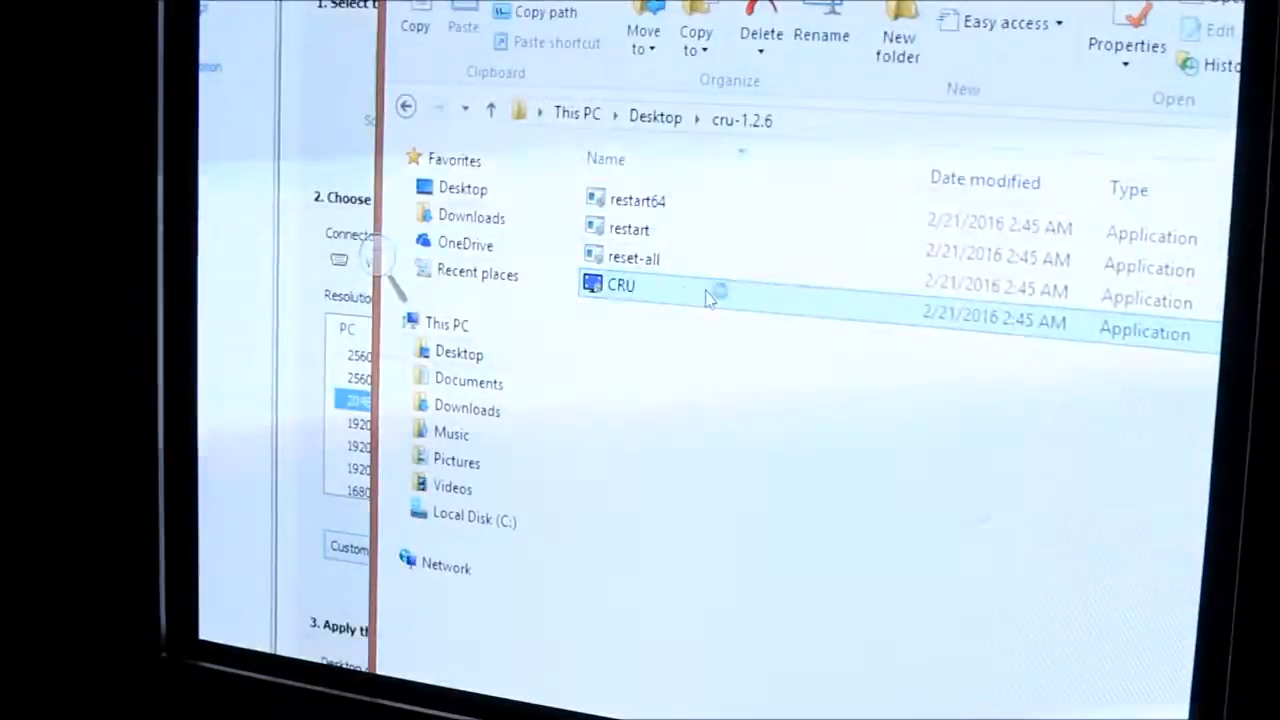
Review the 2560x1920 interlaced 100 Hz detailed resolution in CRU and confirm its active pixels
double_click(620, 284)
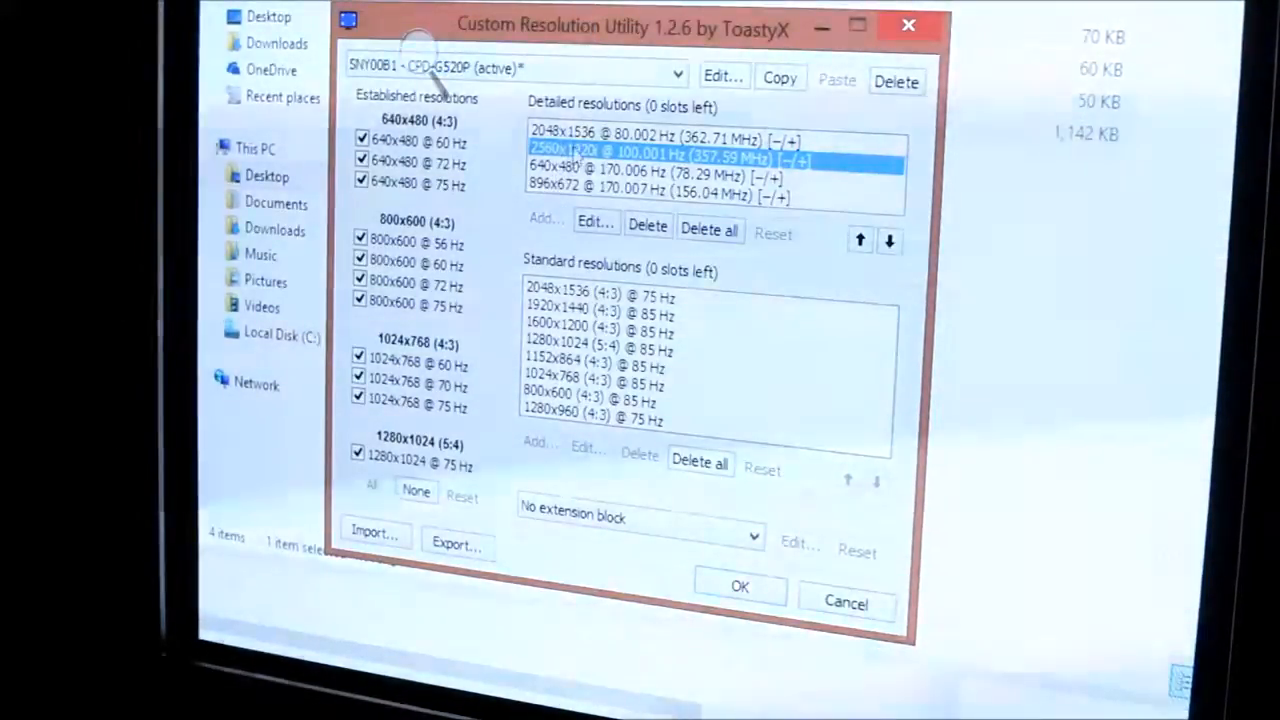
left_click(596, 222)
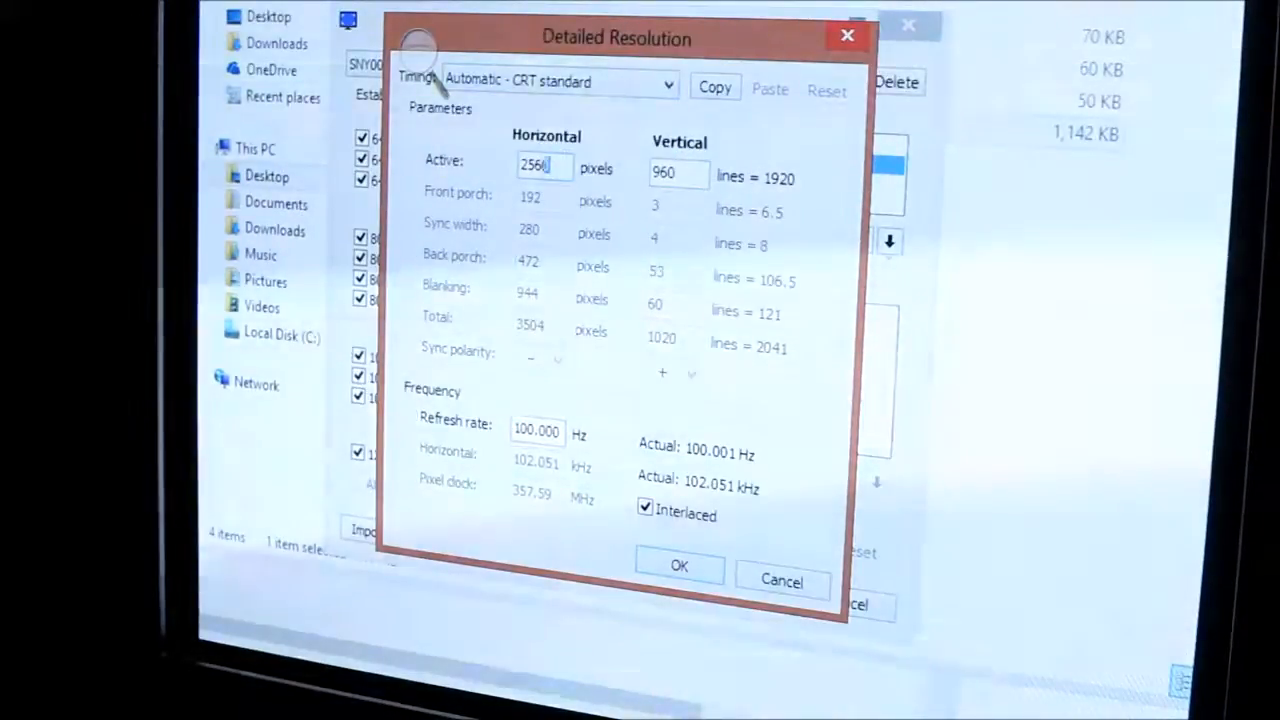
triple_click(544, 166)
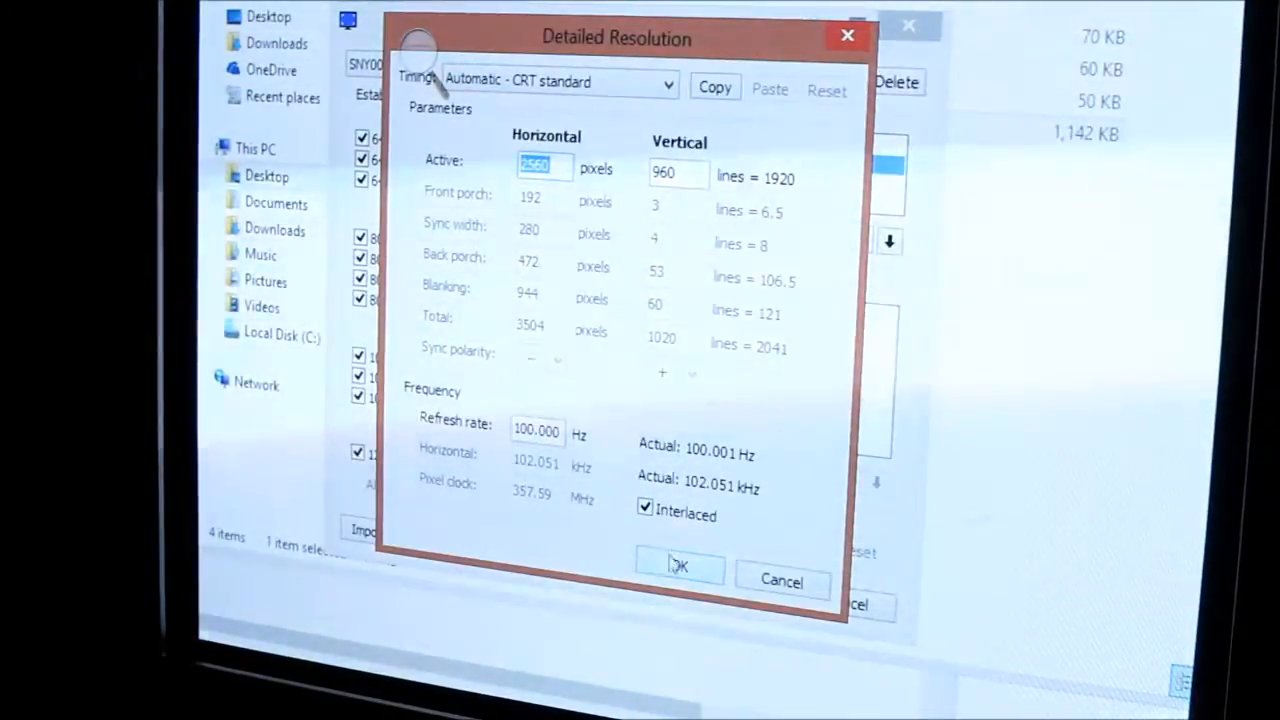
left_click(680, 564)
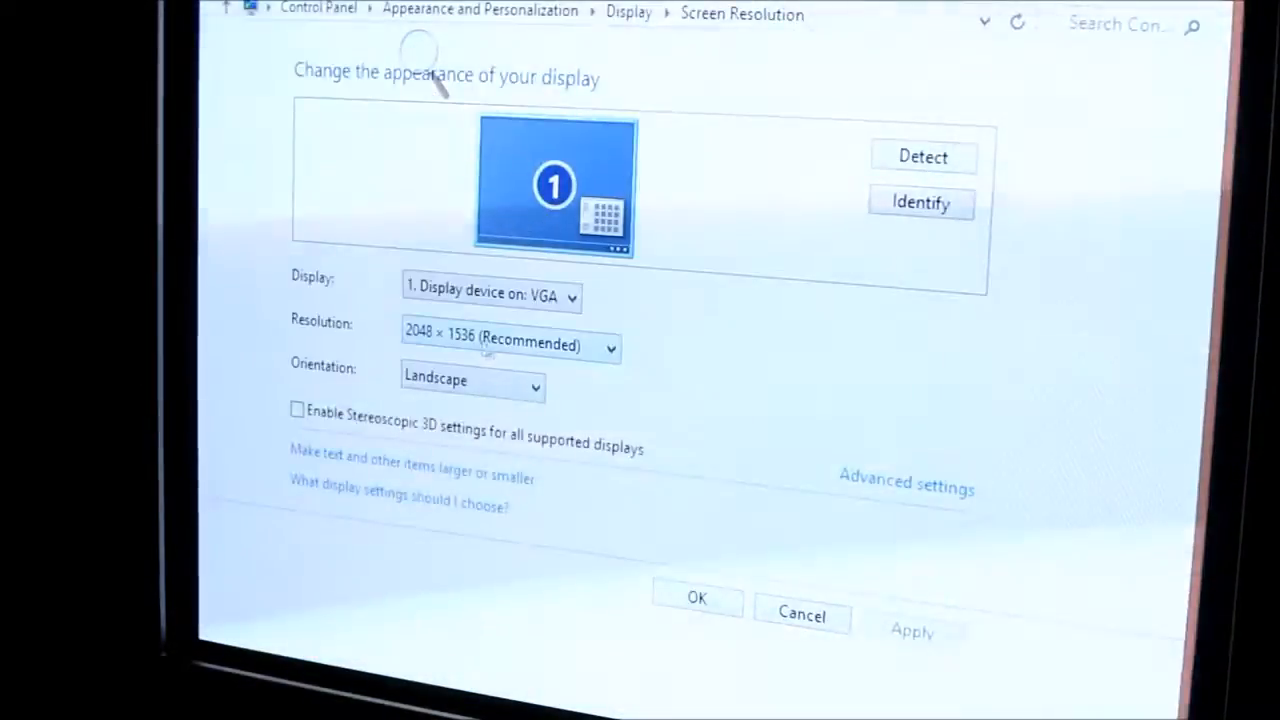
Browse the display adapter's list of all valid modes via Advanced settings
left_click(904, 488)
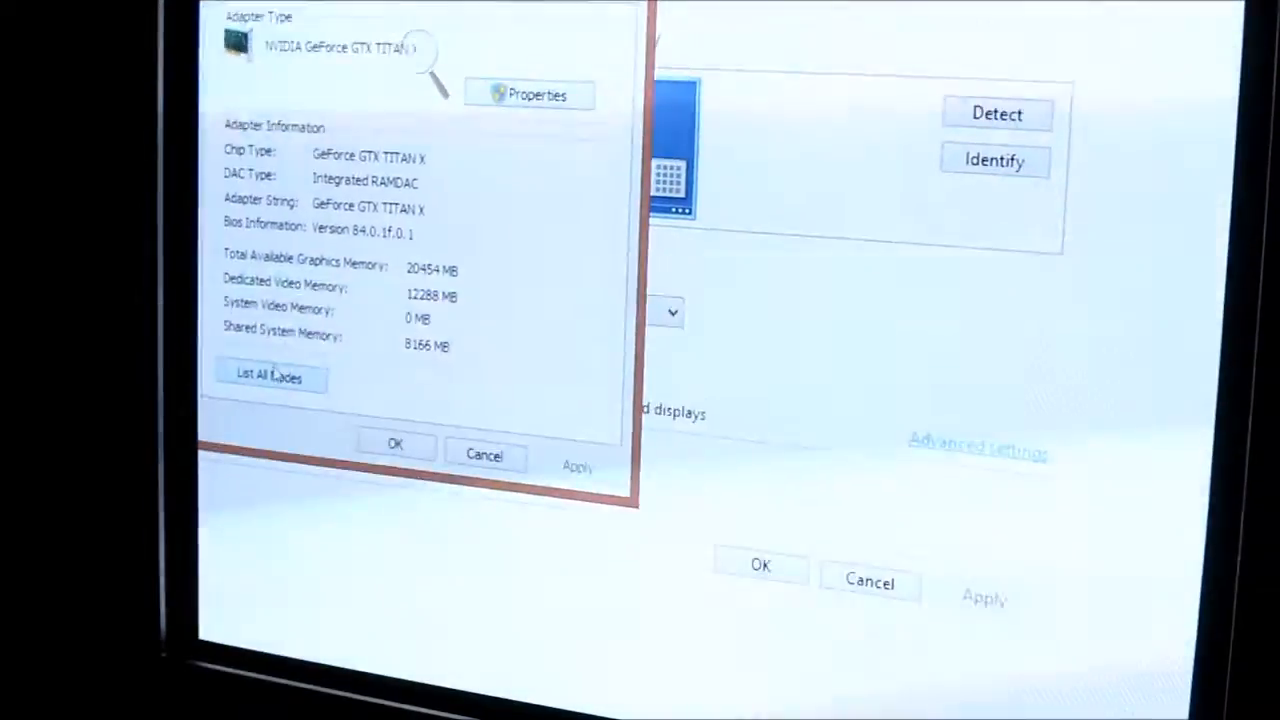
left_click(268, 376)
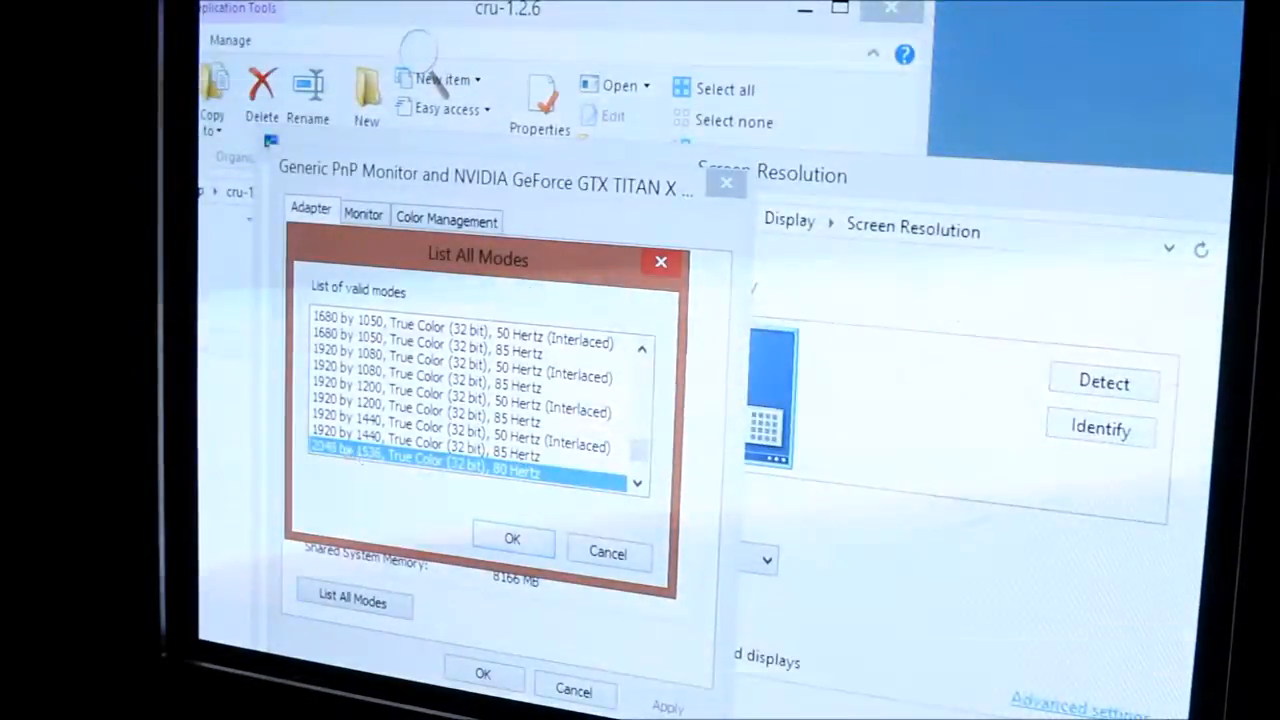
left_click(640, 484)
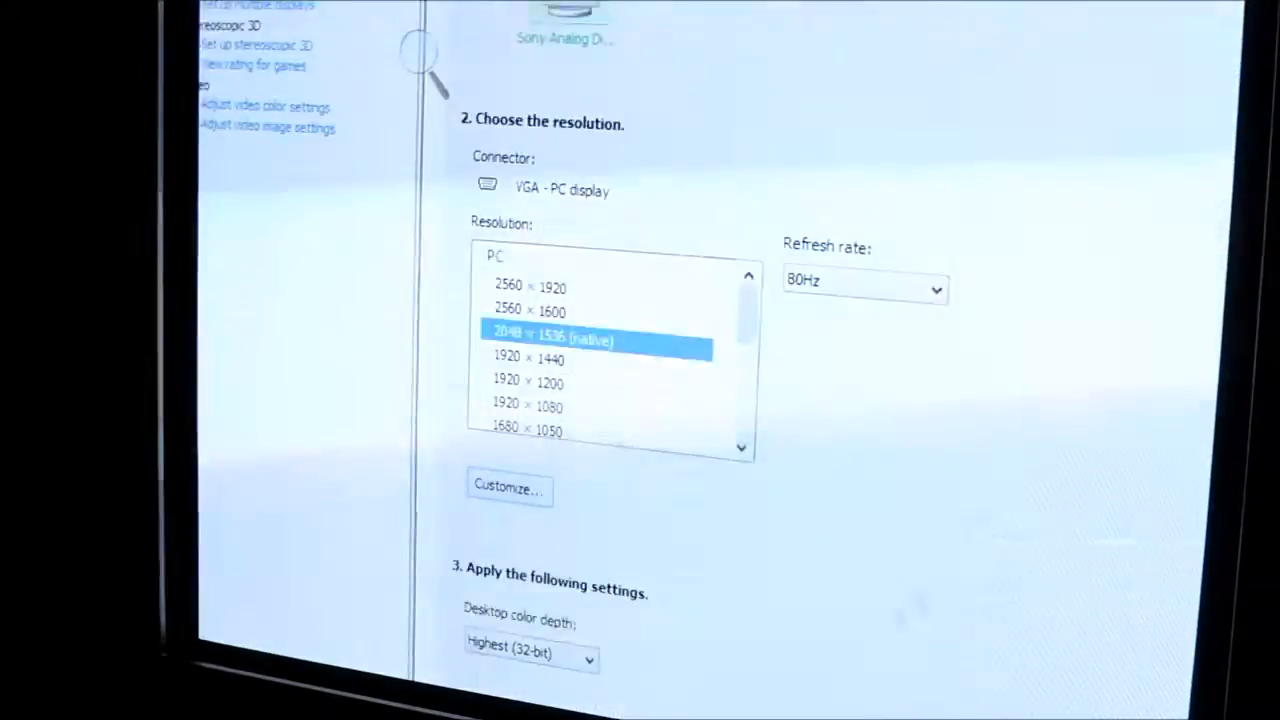
Create a 2560x1920 interlaced custom resolution at 100 Hz with Standard CVT timing, test it and save
left_click(508, 488)
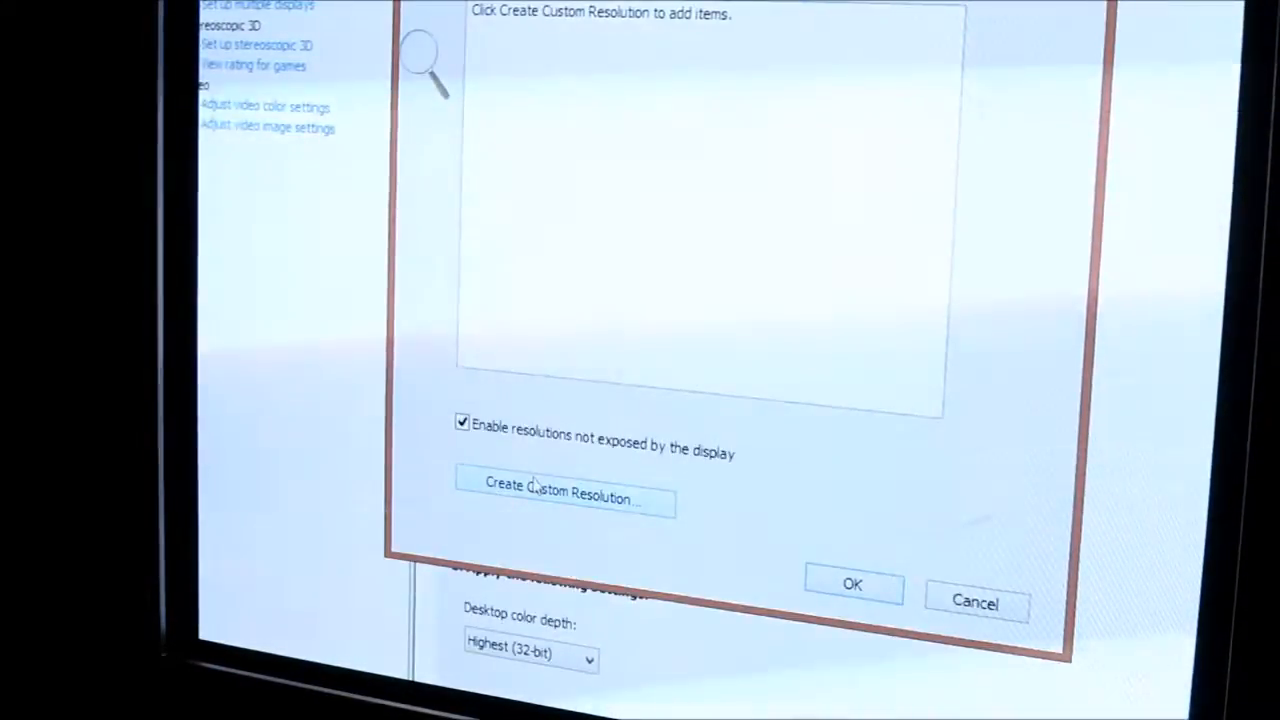
left_click(562, 496)
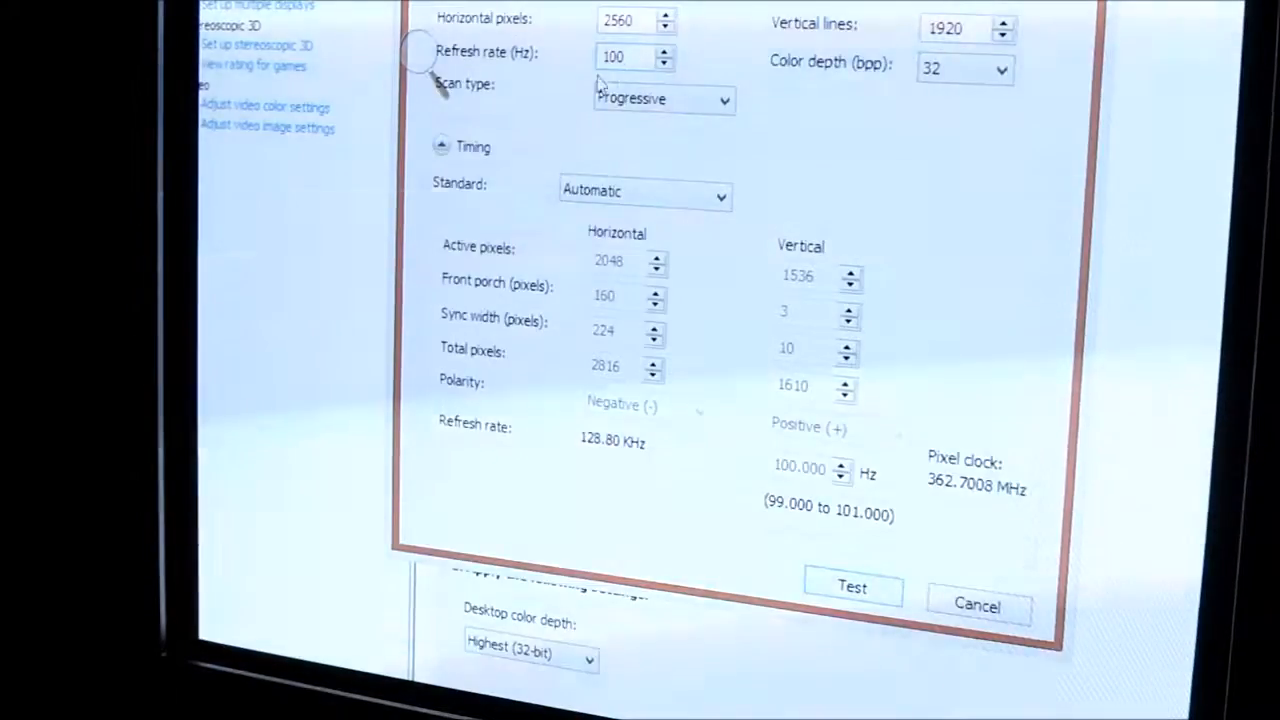
left_click(644, 192)
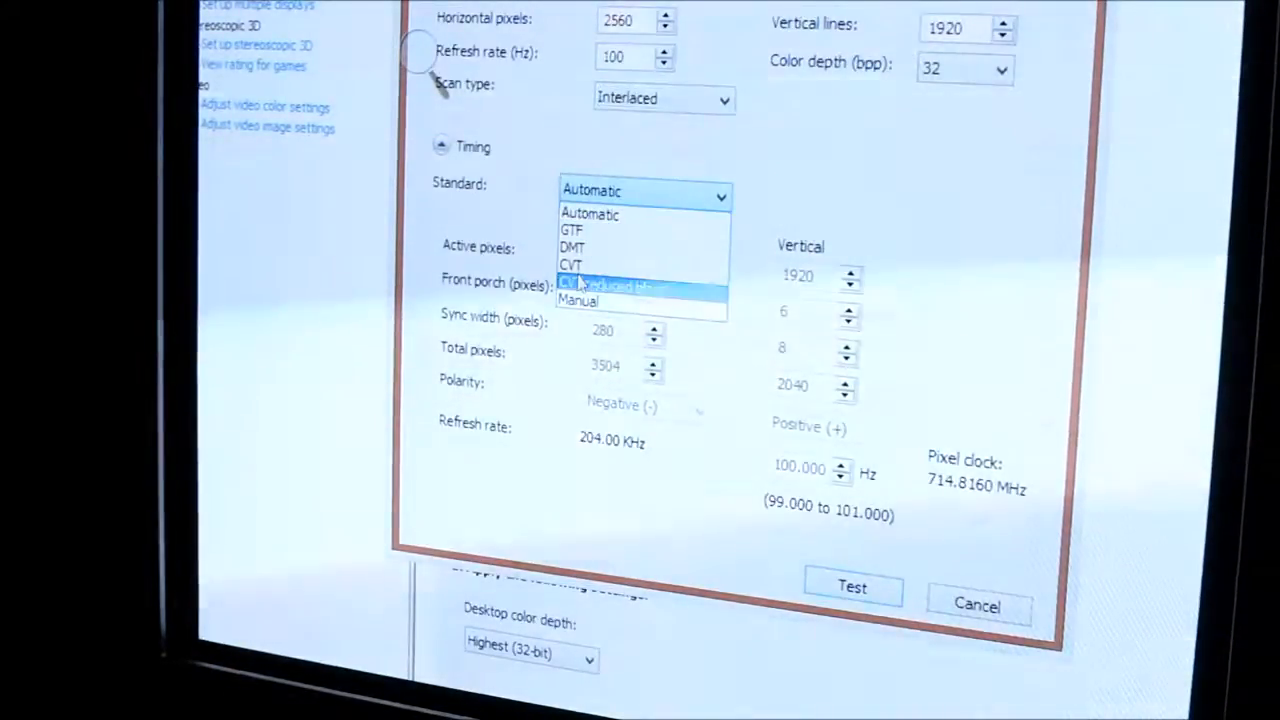
left_click(572, 264)
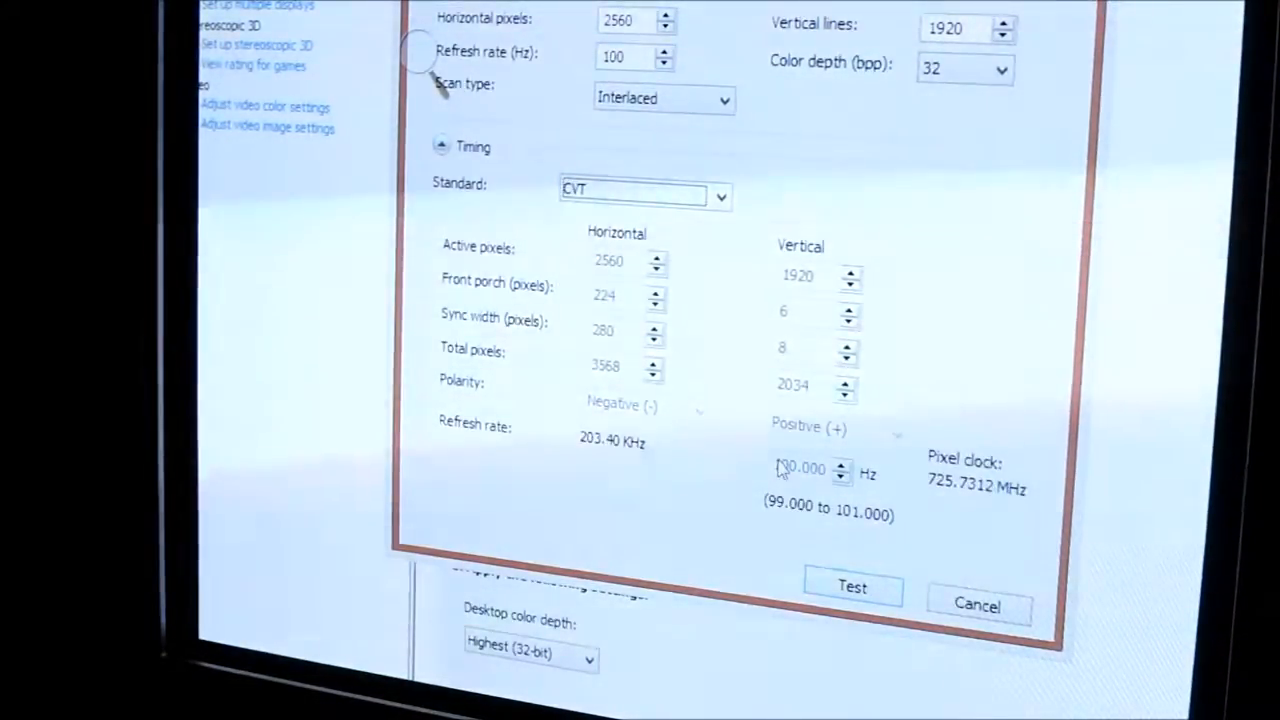
left_click(852, 588)
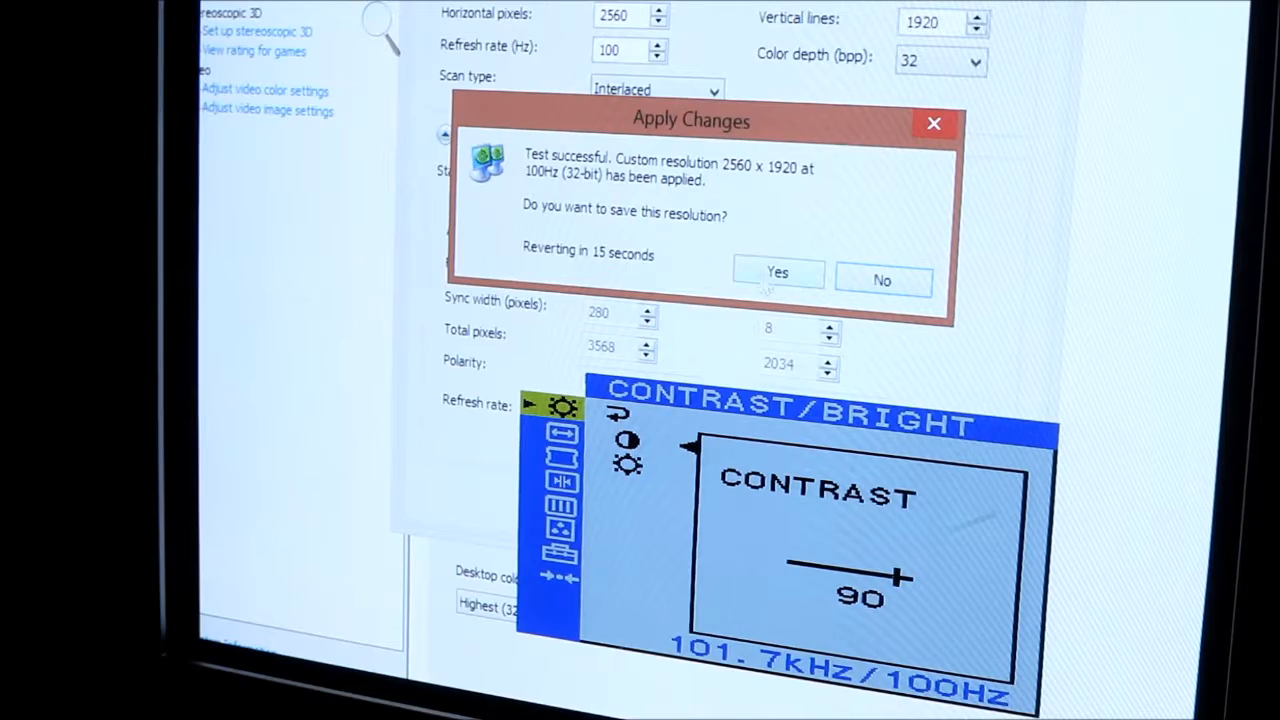
left_click(778, 274)
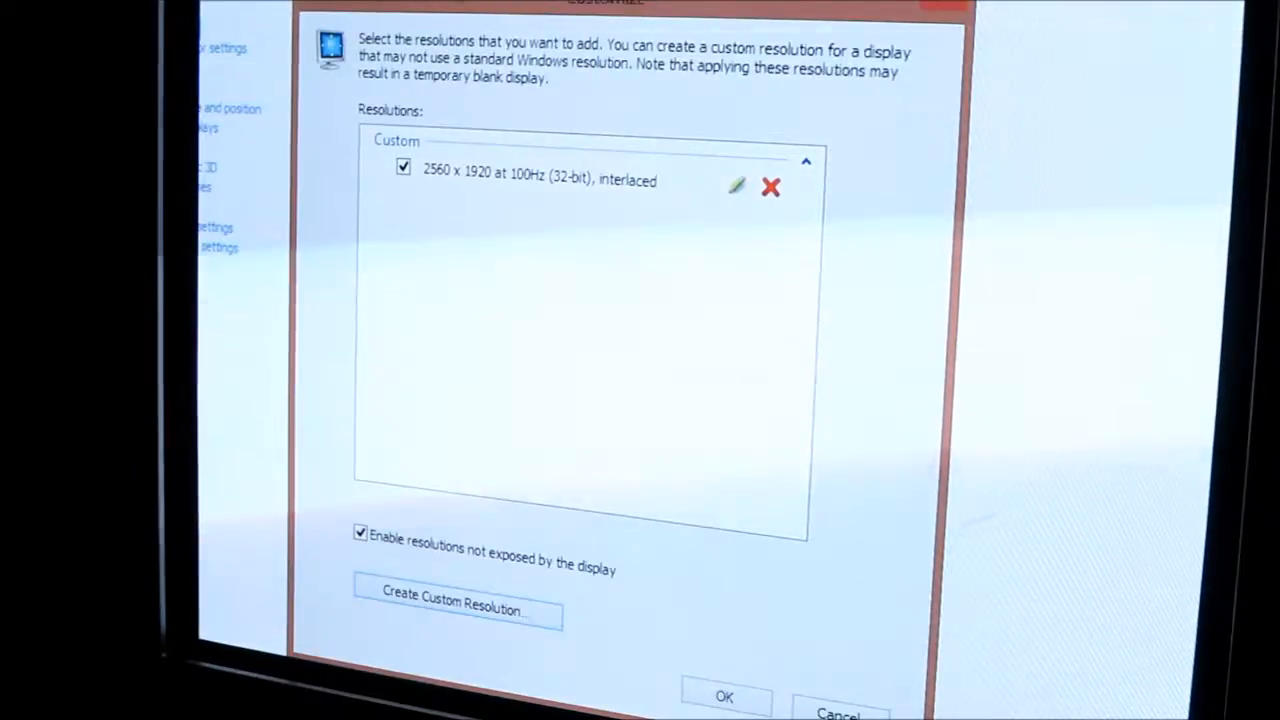
Apply the 2560 by 1920 50 Hz interlaced mode from the adapter's mode list and keep the changes
left_click(724, 696)
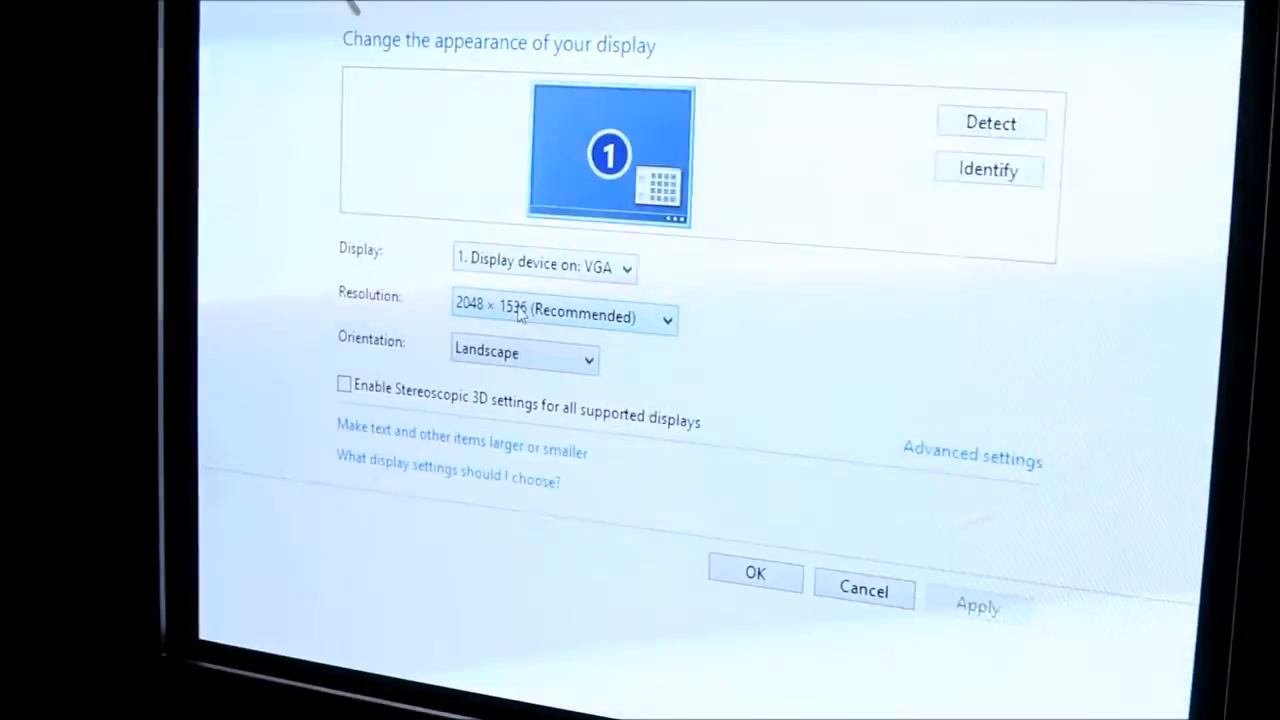
left_click(972, 458)
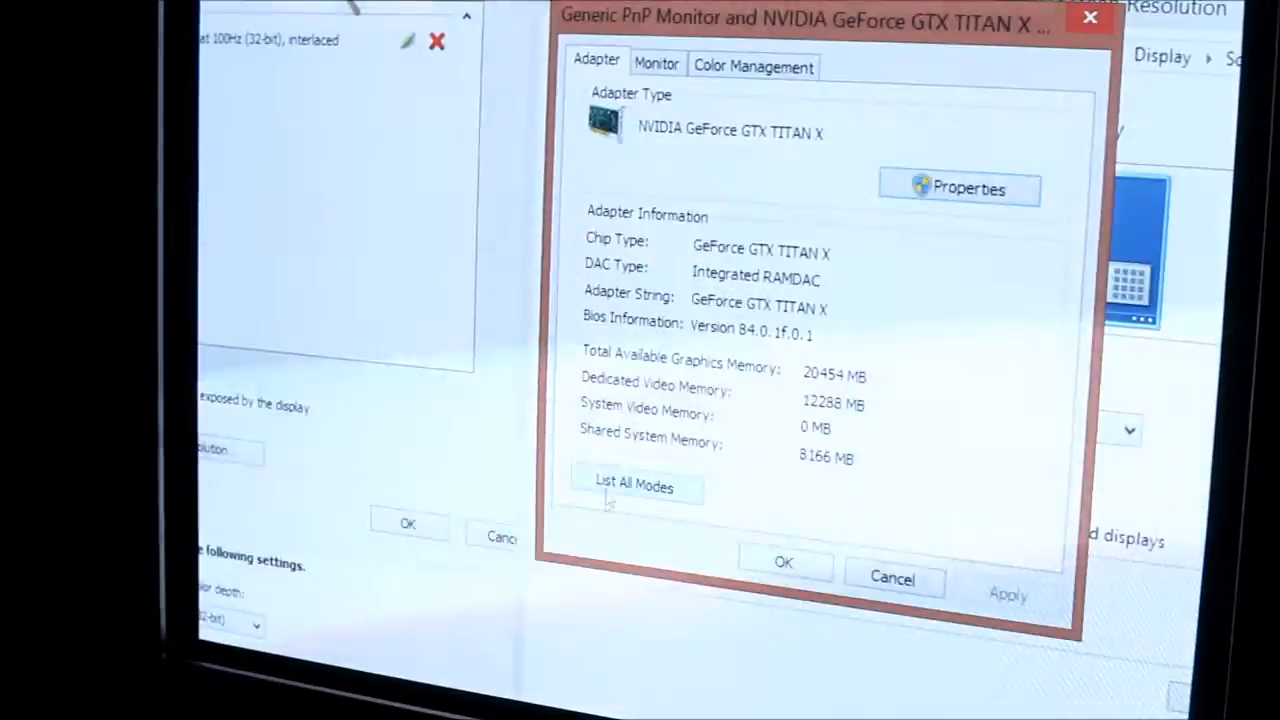
left_click(634, 486)
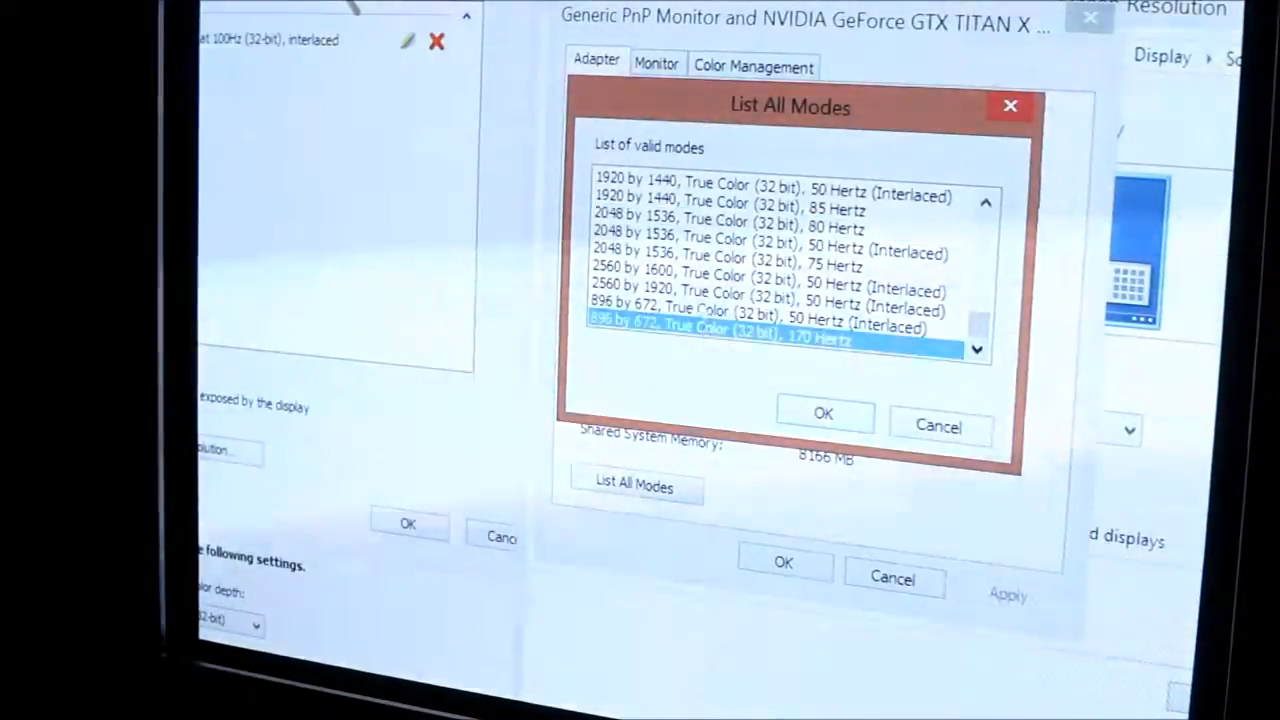
left_click(770, 292)
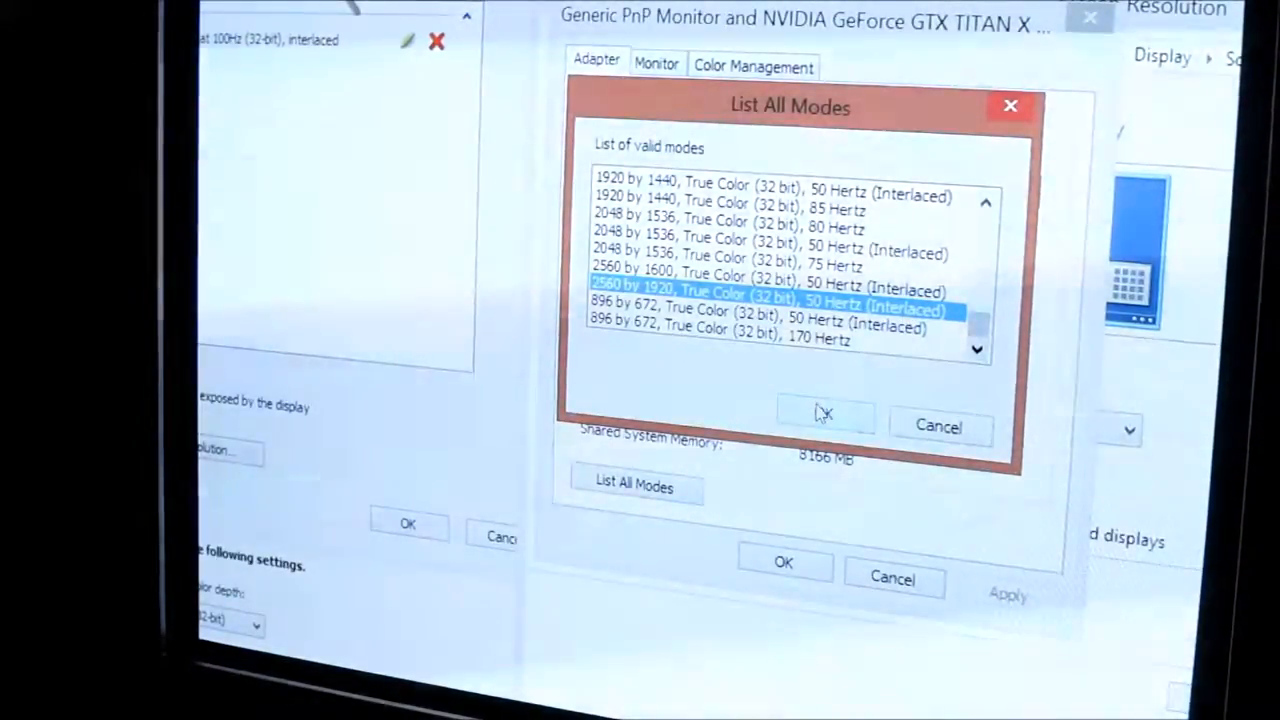
left_click(824, 412)
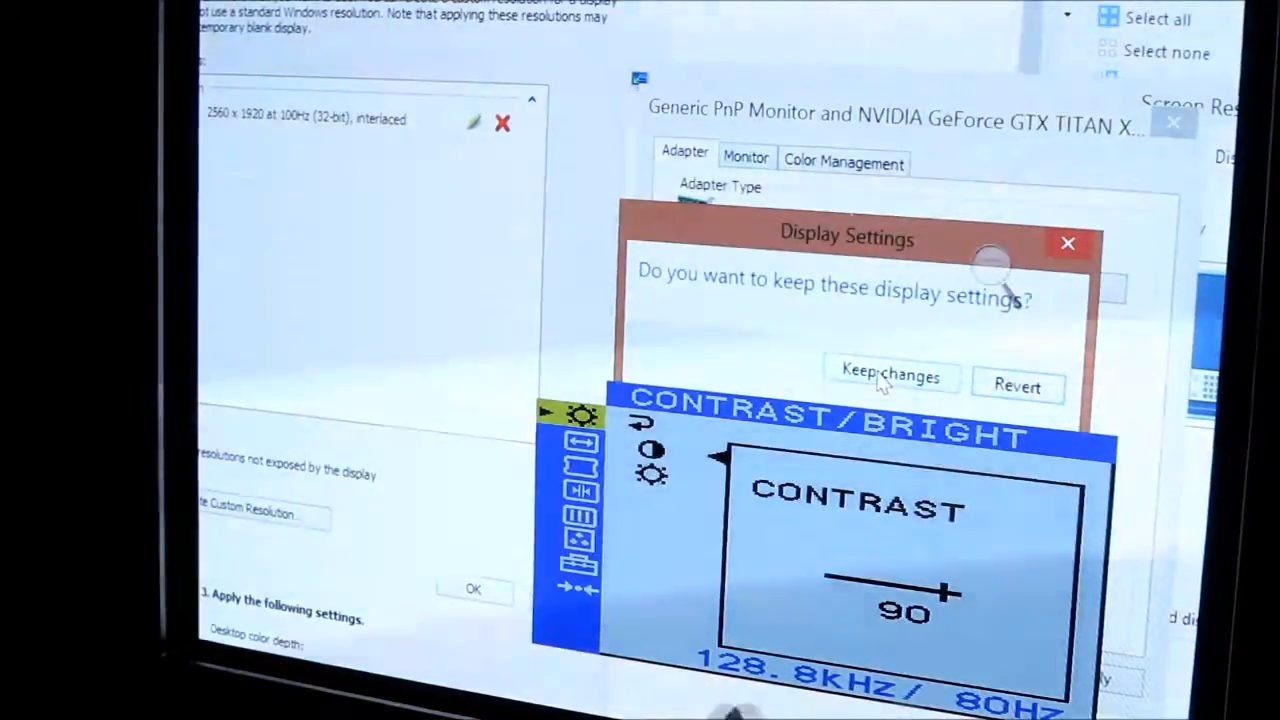
left_click(888, 376)
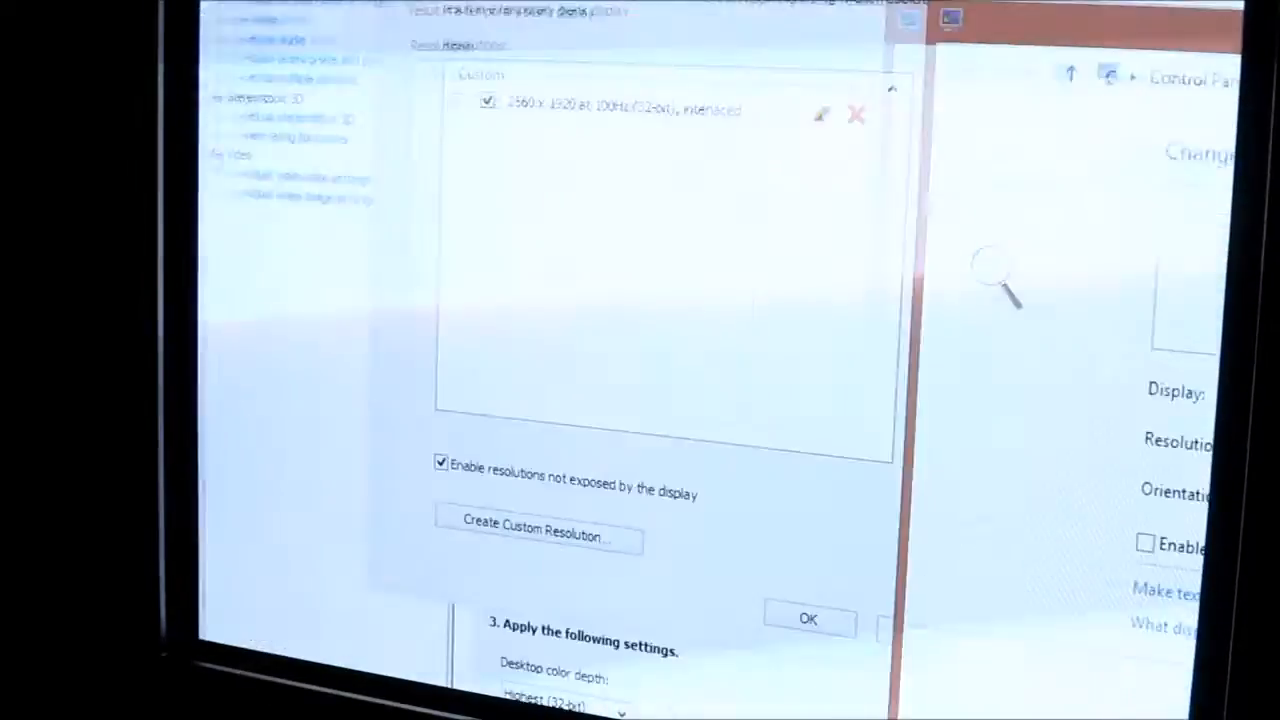
Set up another 2560x1920 interlaced custom resolution at 101 Hz with Standard CVT timing
left_click(536, 528)
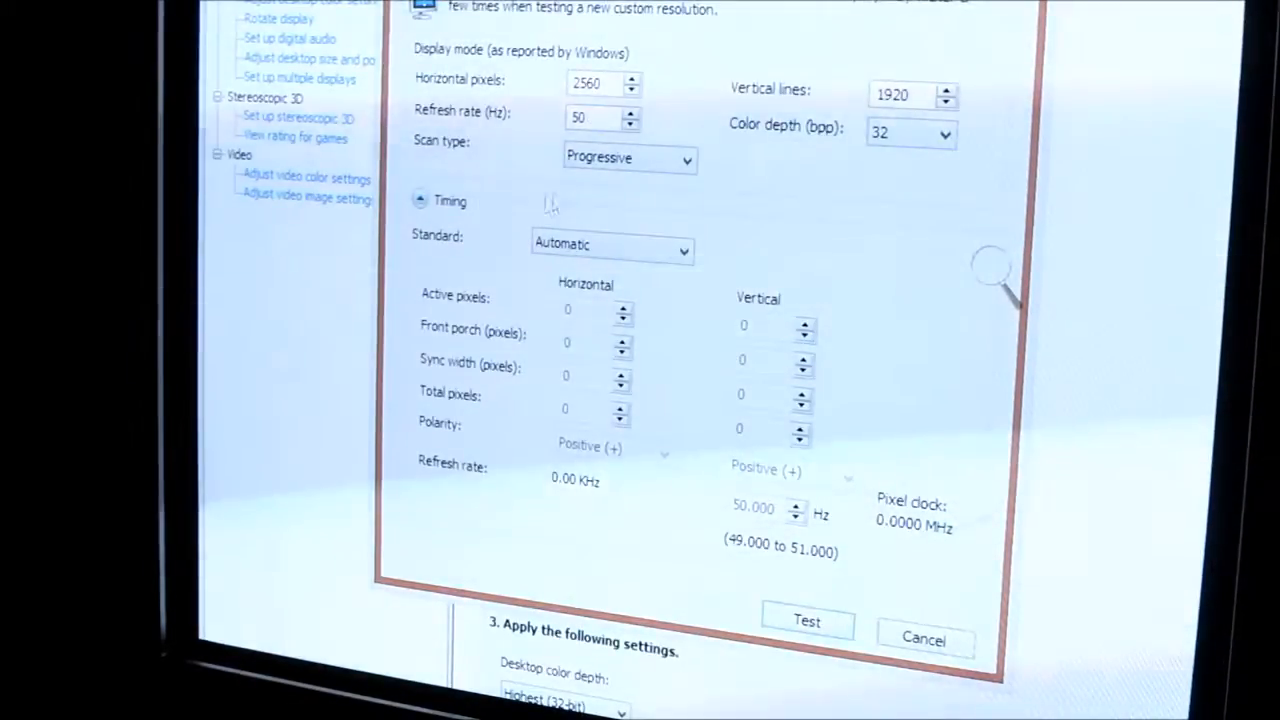
left_click(628, 156)
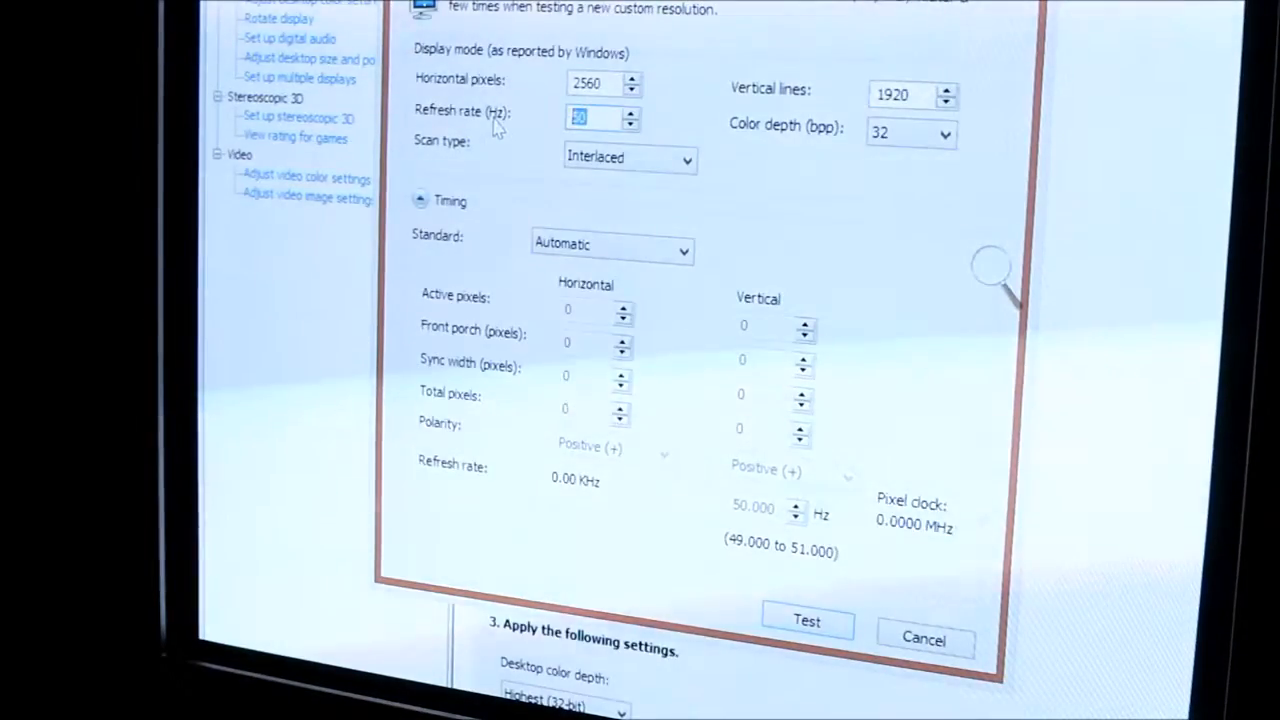
type("101")
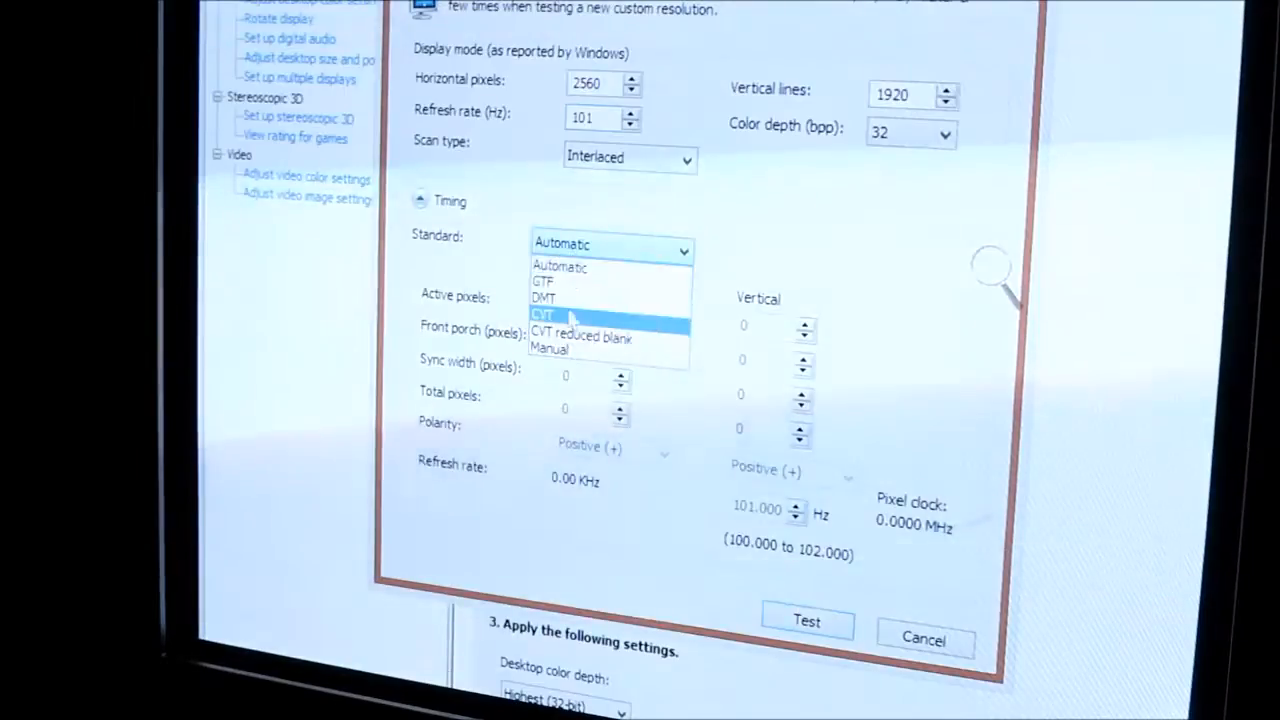
left_click(544, 316)
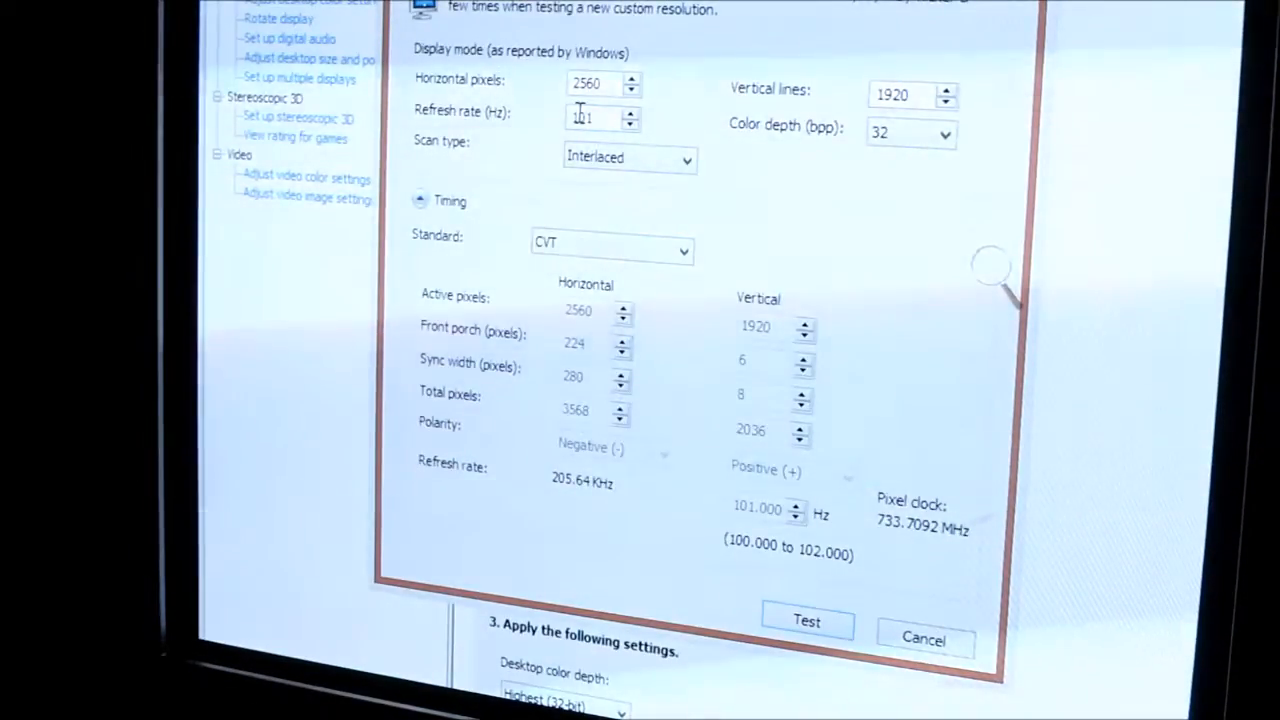
triple_click(596, 118)
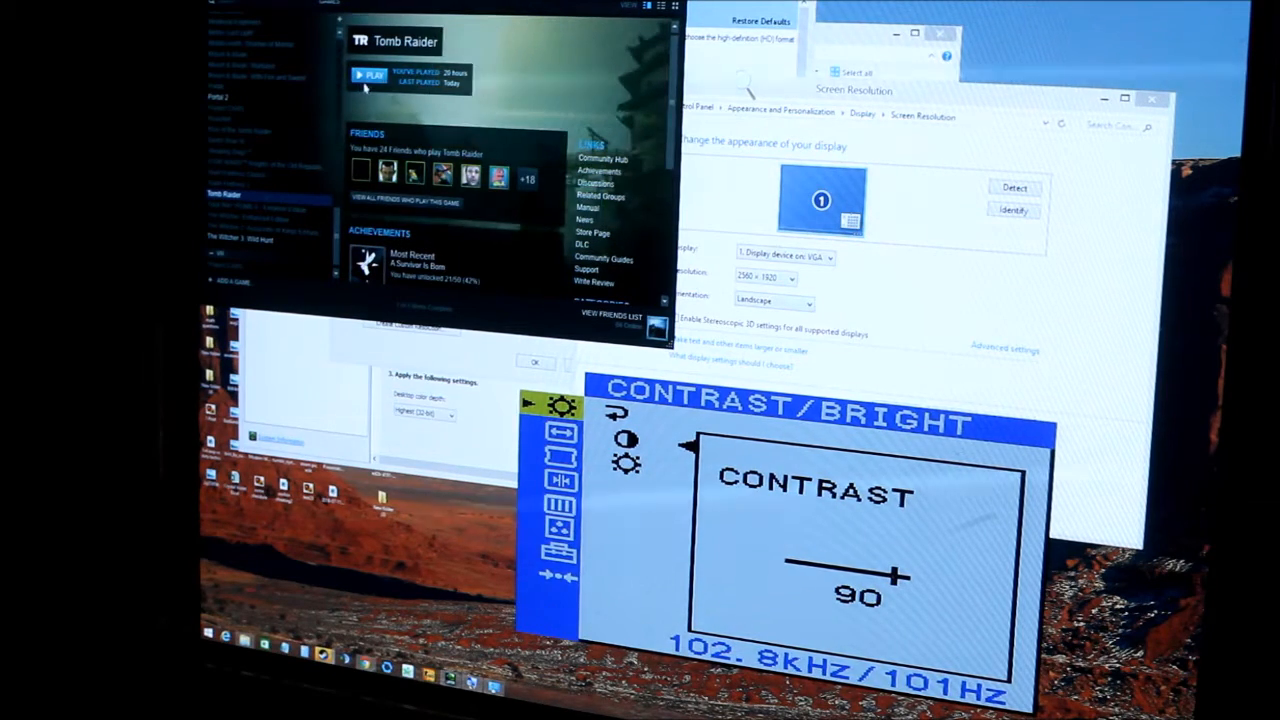
Launch Oblivion from Steam and view its graphics options showing 2560x1920 resolution
left_click(372, 74)
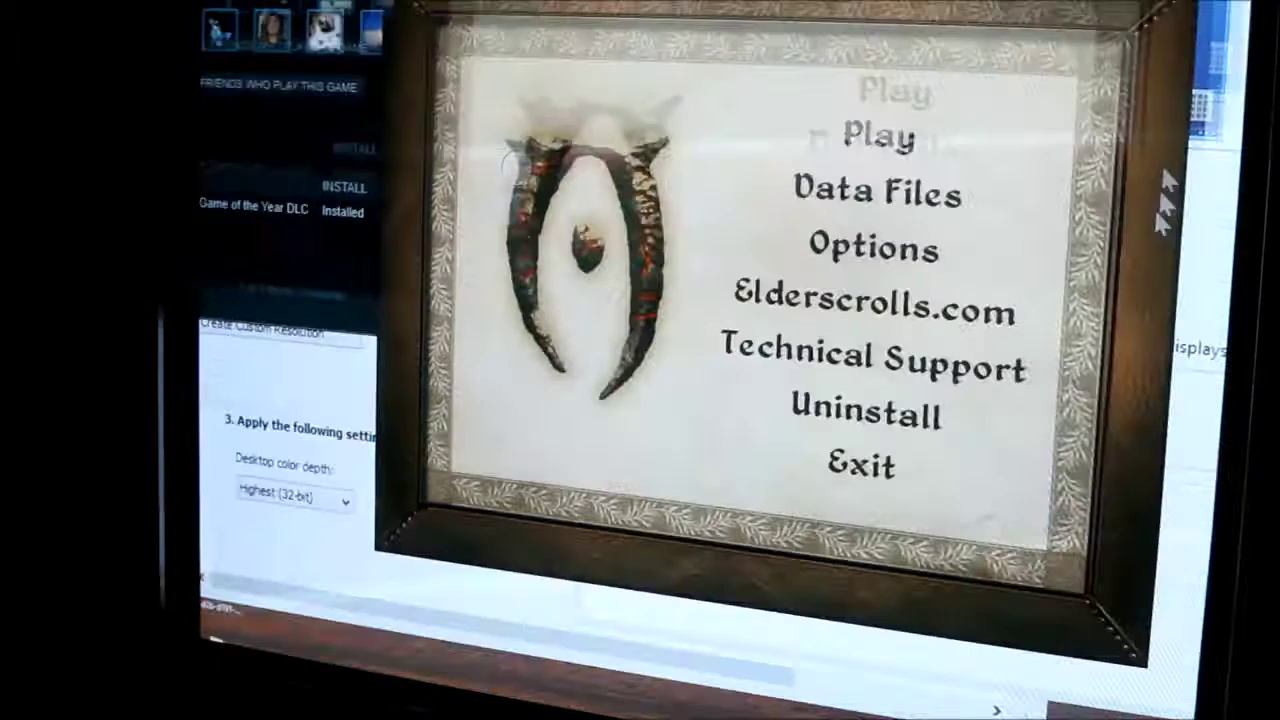
left_click(872, 248)
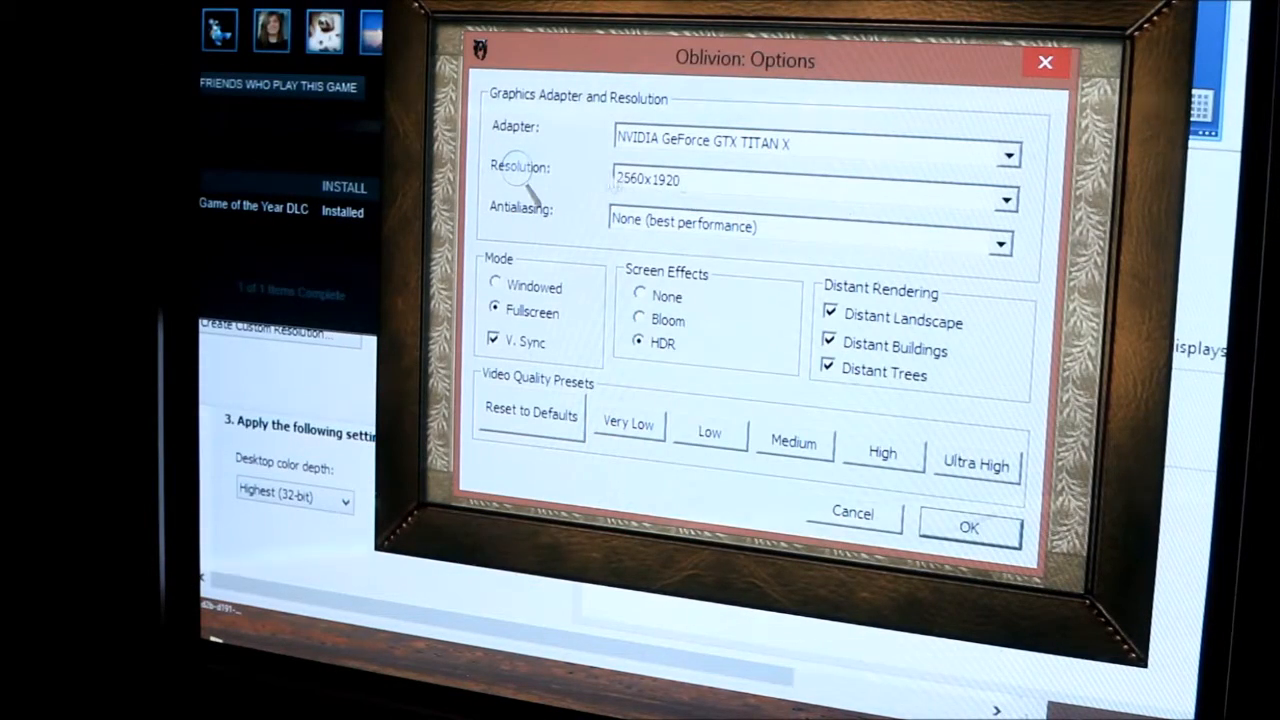